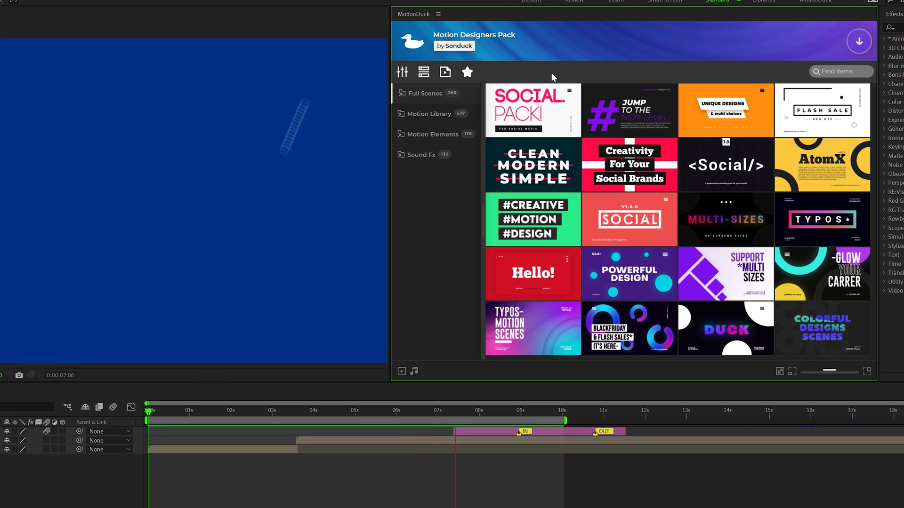
{"action": "mouse_move", "coordinate": [530, 110]}
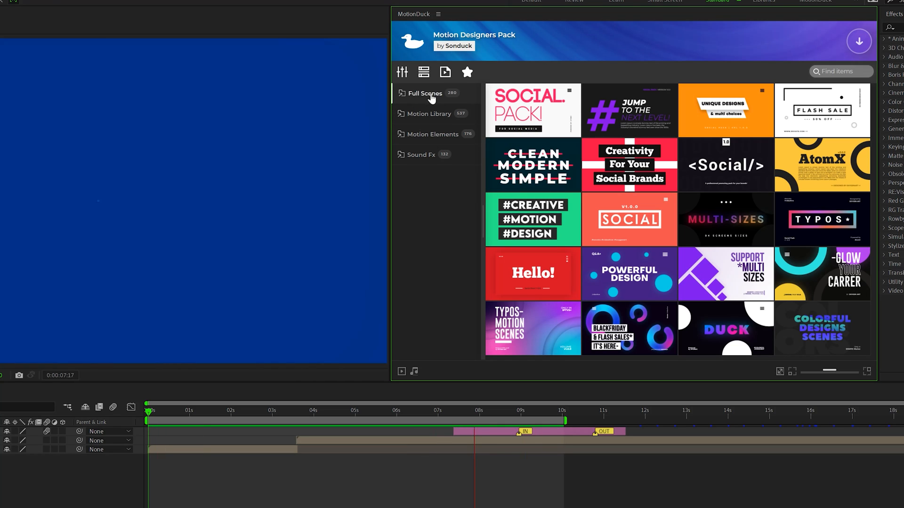
- Browse Full Scenes posts templates, then the Motion Library typography and logo reveal categories
{"action": "left_click", "coordinate": [426, 93]}
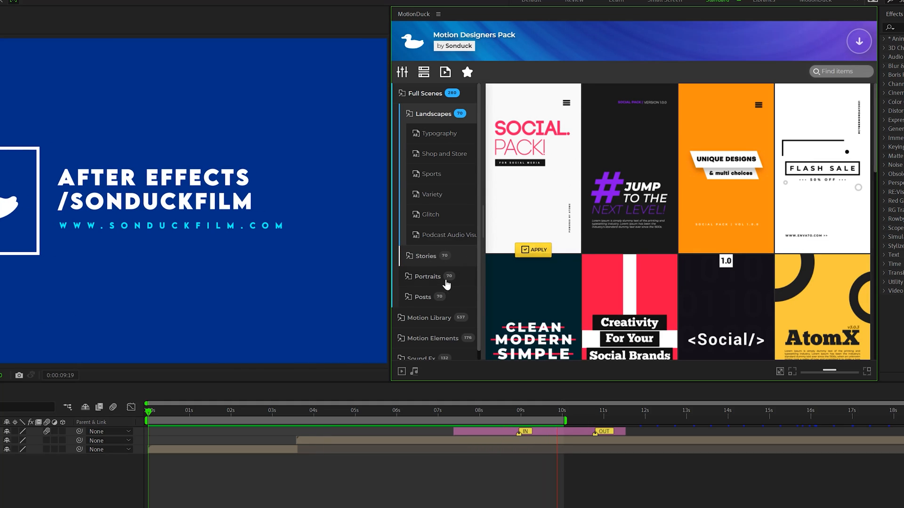
{"action": "left_click", "coordinate": [423, 297]}
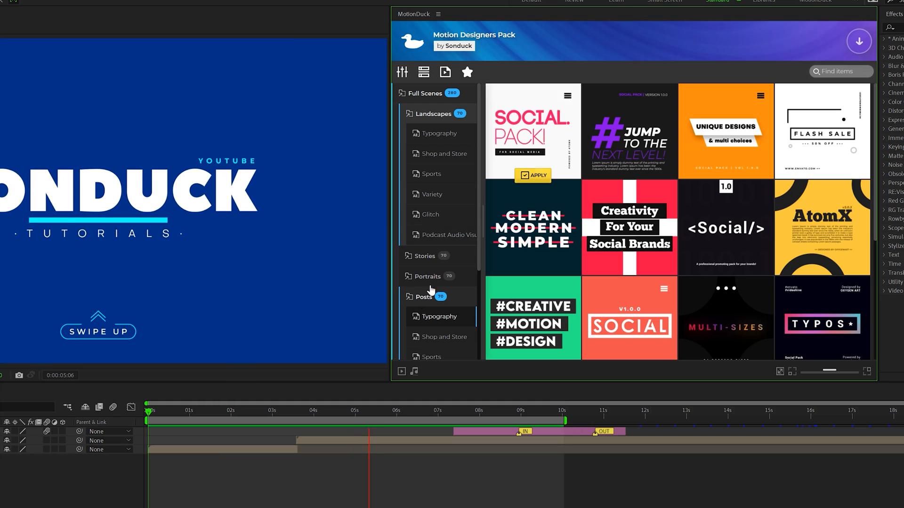
{"action": "left_click", "coordinate": [435, 135]}
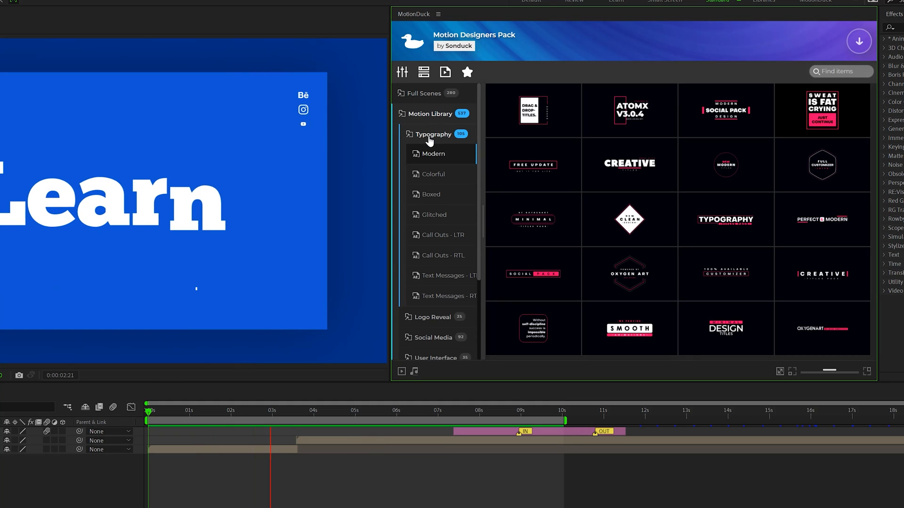
{"action": "left_click", "coordinate": [433, 155]}
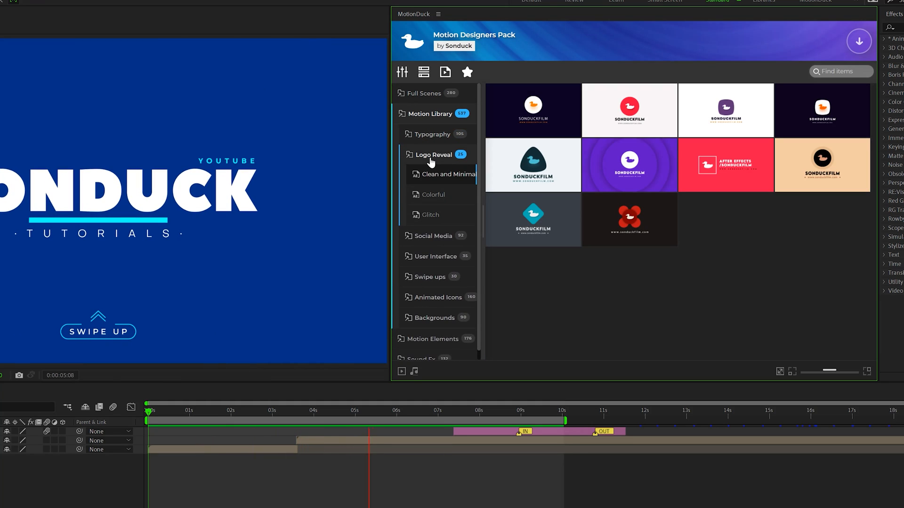
- Browse social icons, UI elements and animated devices, ending on the Sound Fx whoosh library
{"action": "left_click", "coordinate": [433, 240]}
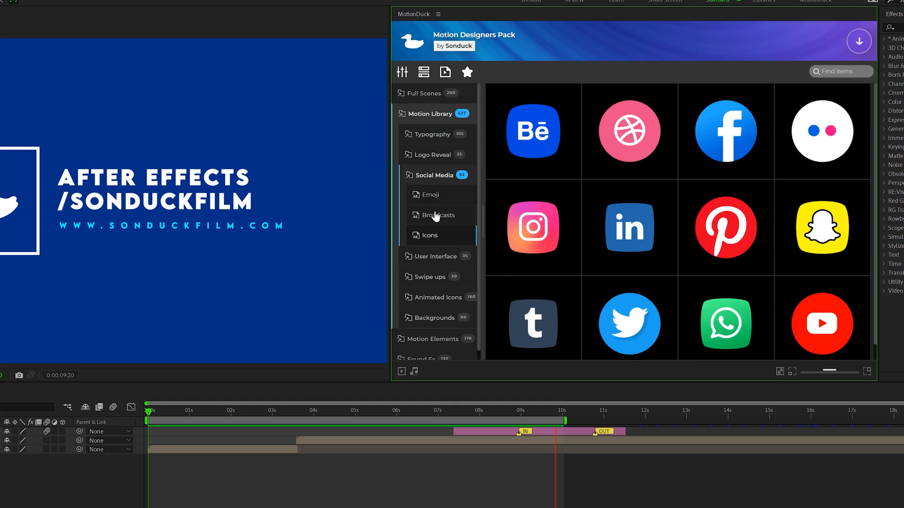
{"action": "left_click", "coordinate": [436, 196]}
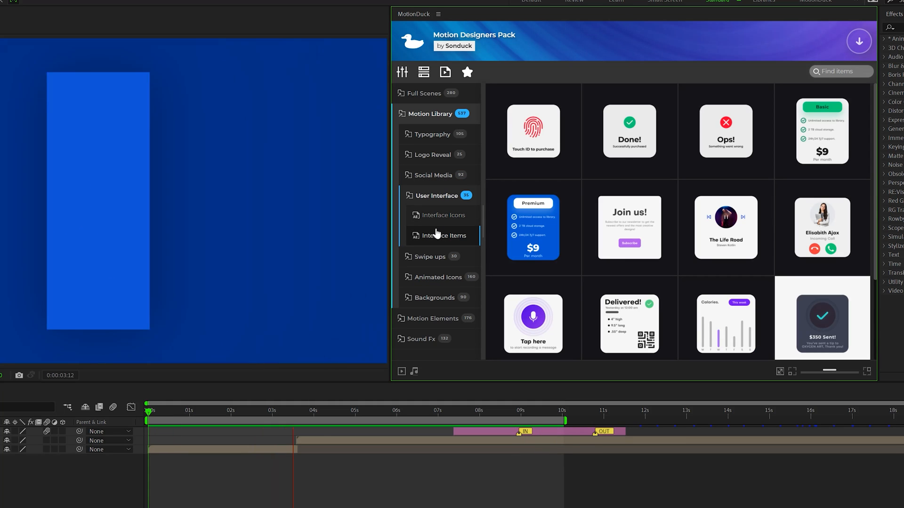
{"action": "left_click", "coordinate": [429, 256]}
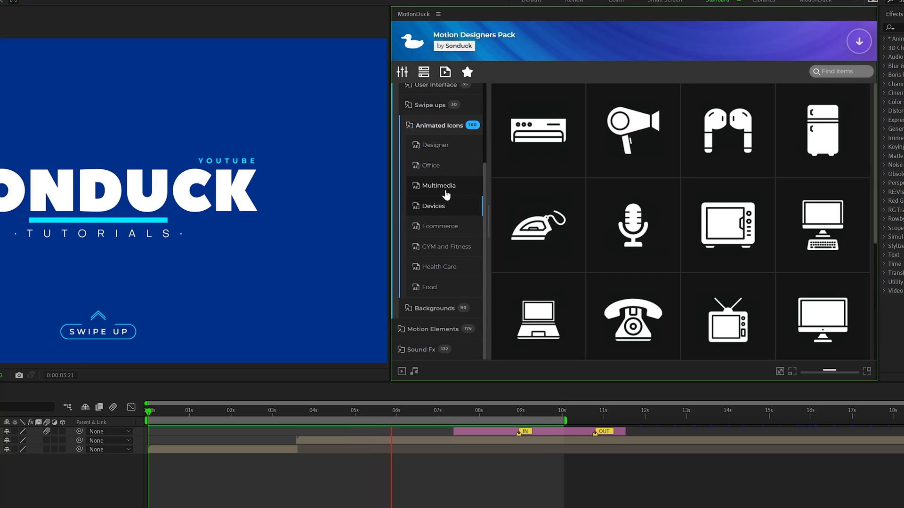
{"action": "left_click", "coordinate": [432, 307]}
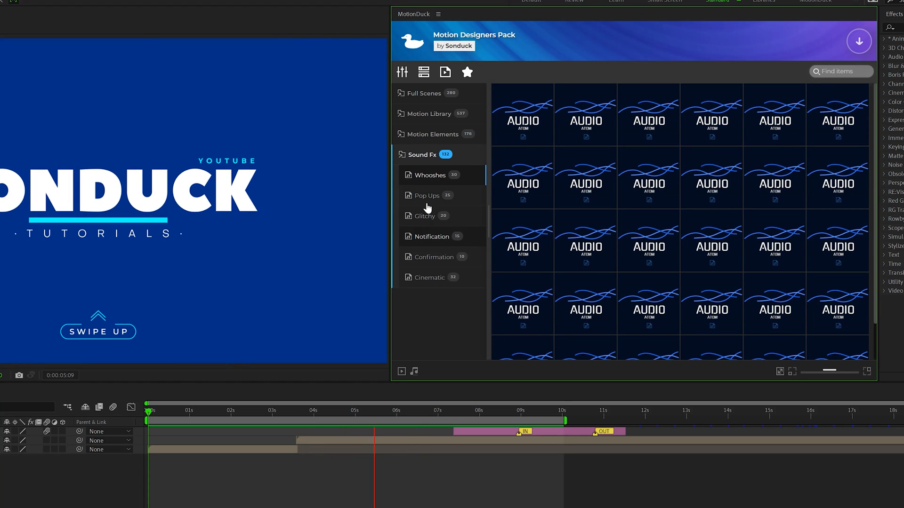
- Expand the Motion Elements transitions group and view the camera transition presets
{"action": "left_click", "coordinate": [433, 135]}
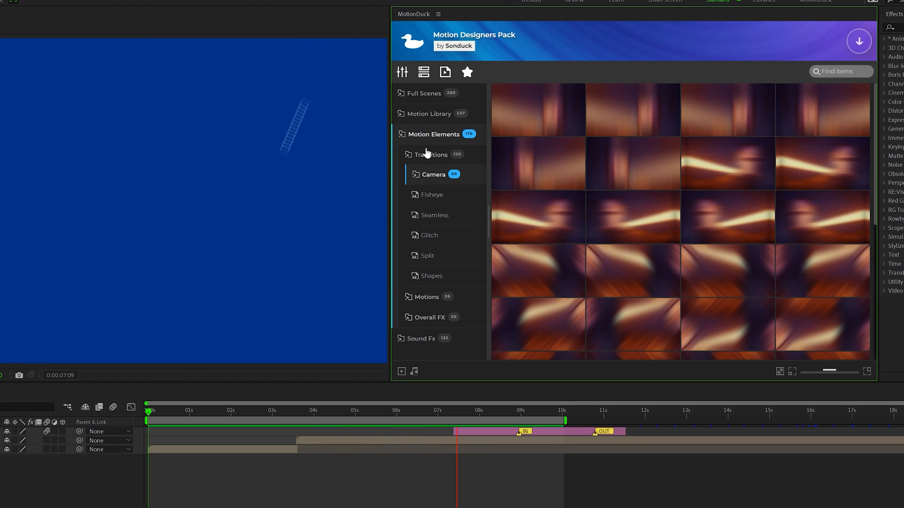
{"action": "left_click", "coordinate": [430, 154]}
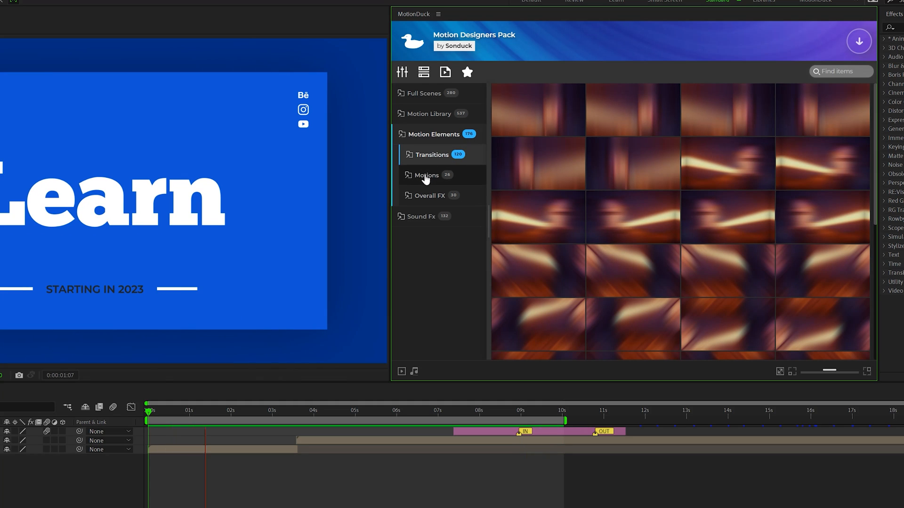
{"action": "left_click", "coordinate": [431, 196]}
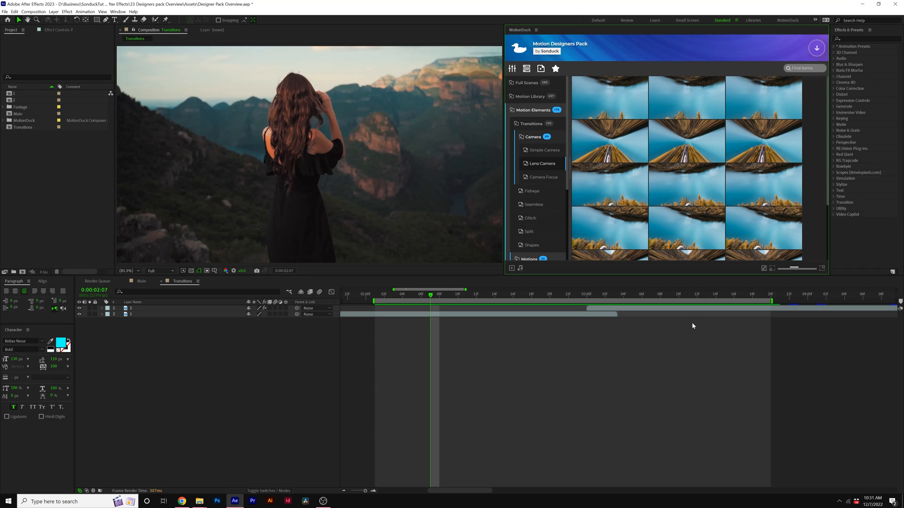
{"action": "mouse_move", "coordinate": [609, 97]}
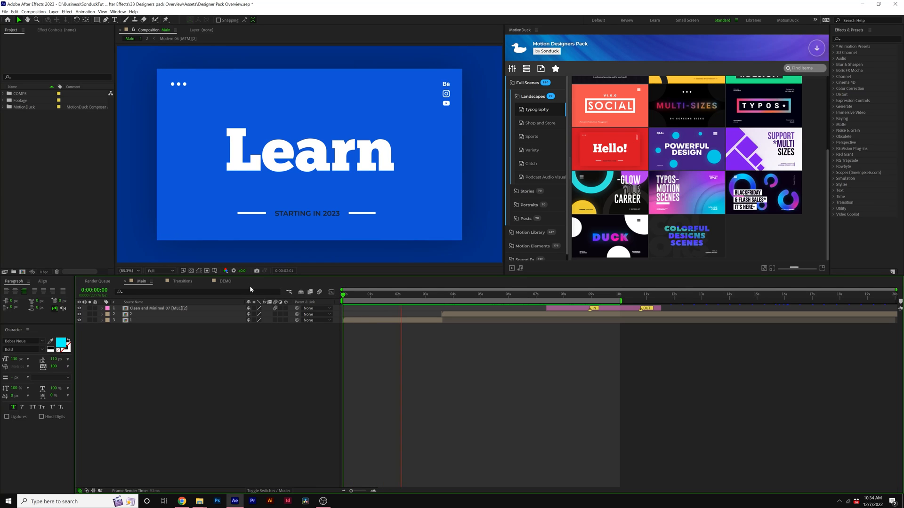
- Switch to the DEMO comp and apply the red Hello! typography scene from Landscapes > Typography
{"action": "left_click", "coordinate": [225, 282]}
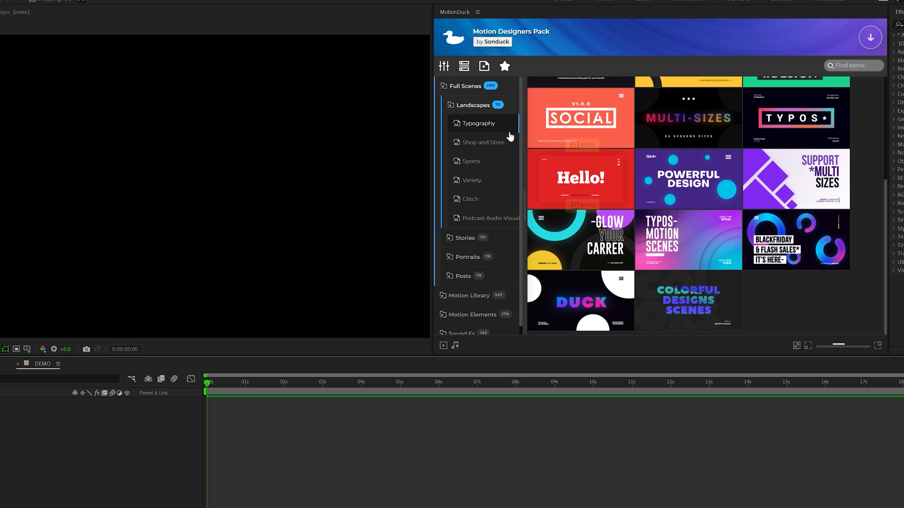
{"action": "left_click", "coordinate": [469, 198]}
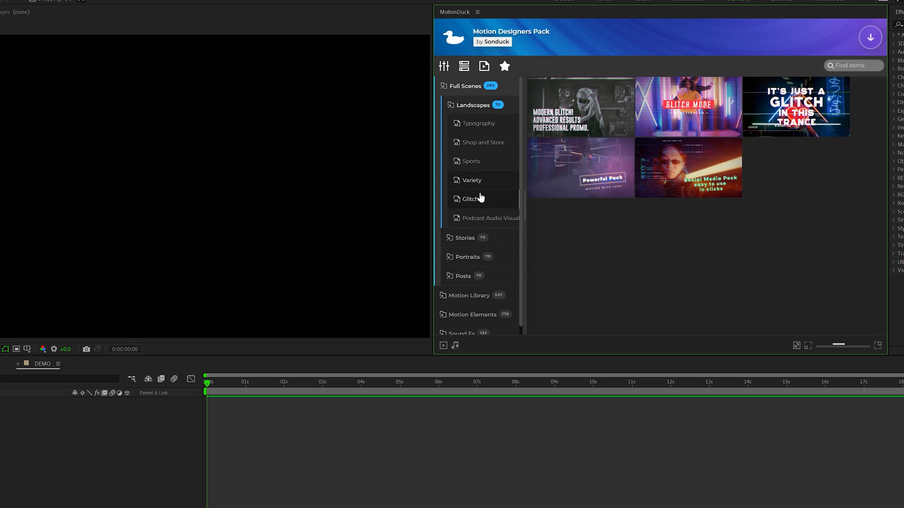
{"action": "left_click", "coordinate": [479, 124]}
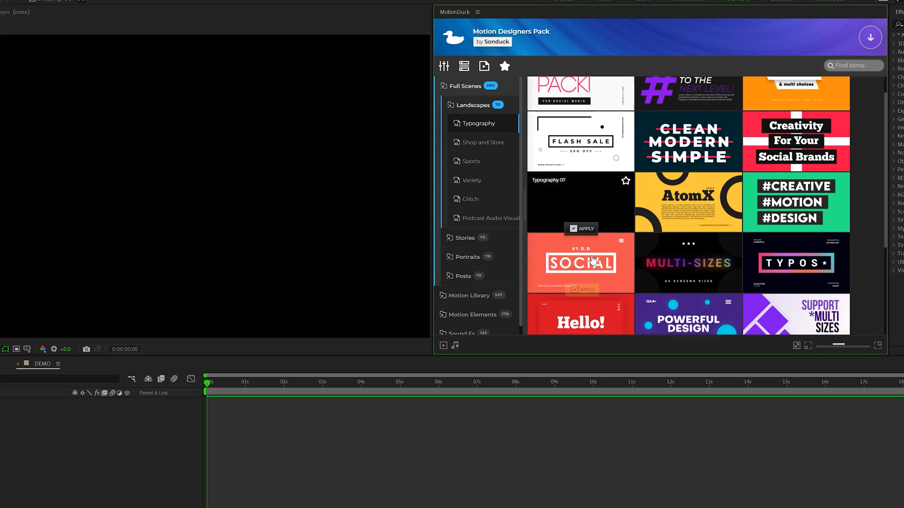
{"action": "scroll", "scroll_direction": "down", "scroll_amount": 3}
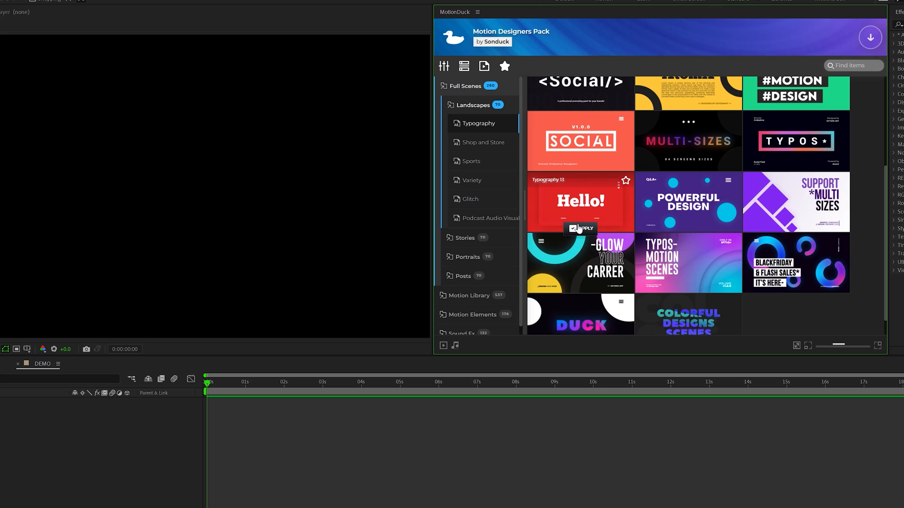
{"action": "left_click", "coordinate": [579, 229]}
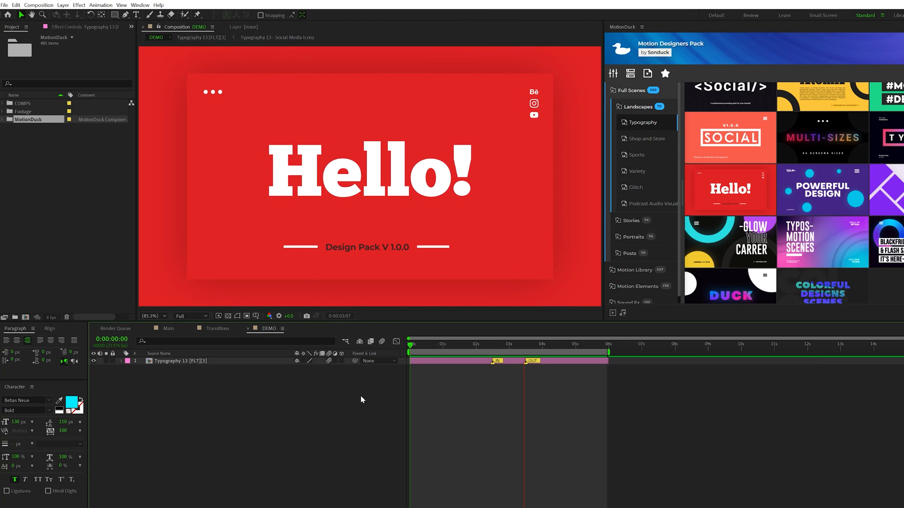
{"action": "left_click", "coordinate": [496, 344]}
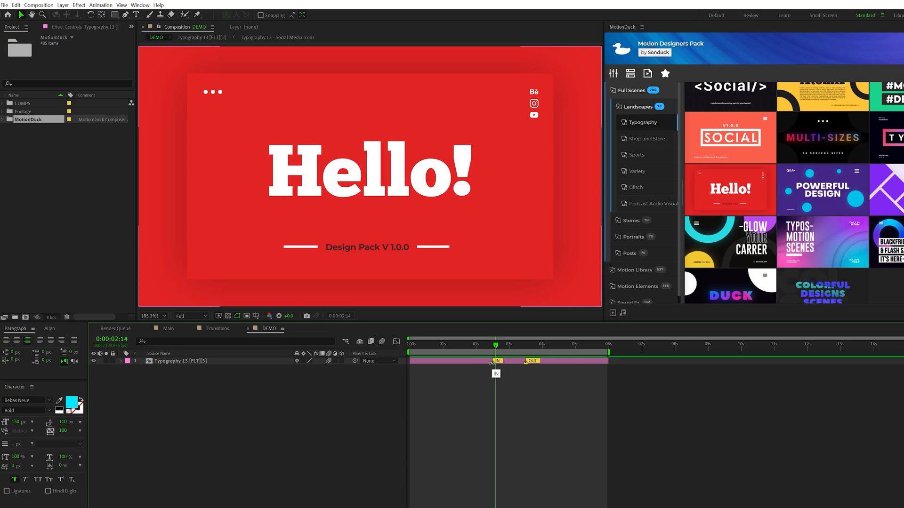
{"action": "left_click", "coordinate": [437, 344]}
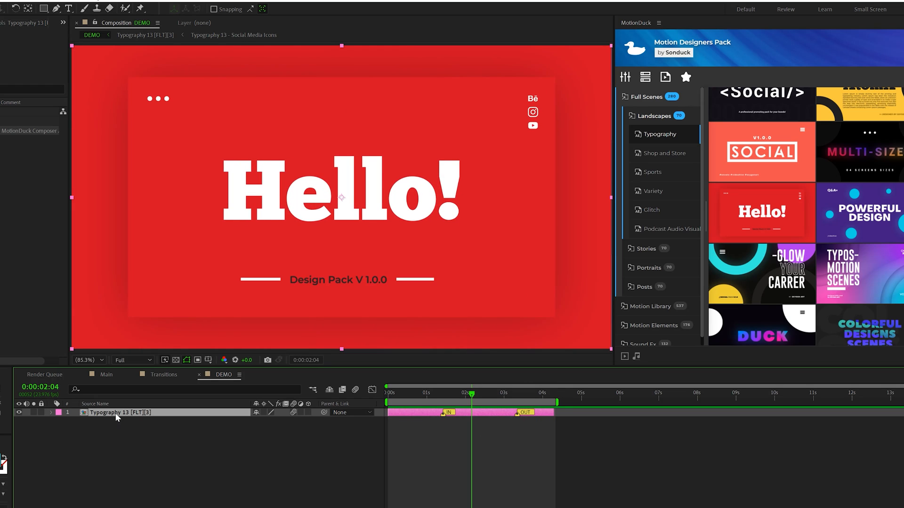
- Edit the title card's main text to read 'Learn'
{"action": "left_click", "coordinate": [625, 76]}
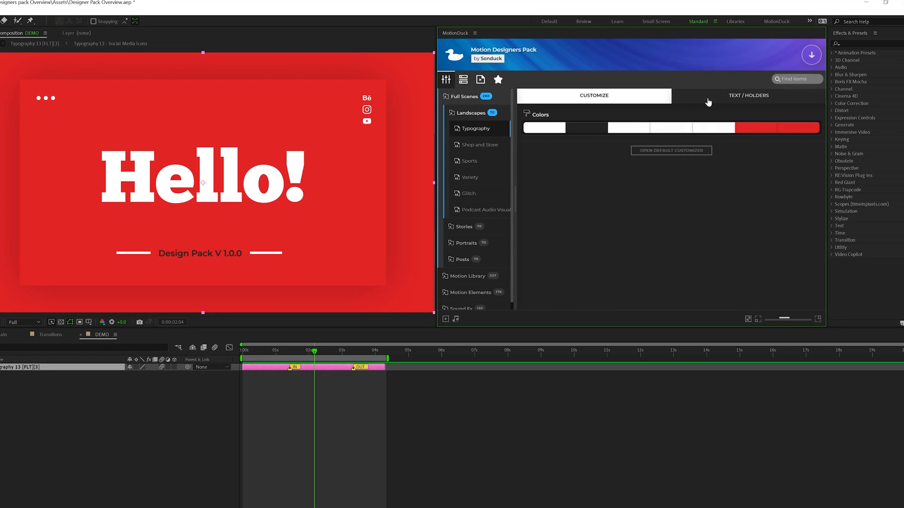
{"action": "left_click", "coordinate": [748, 95]}
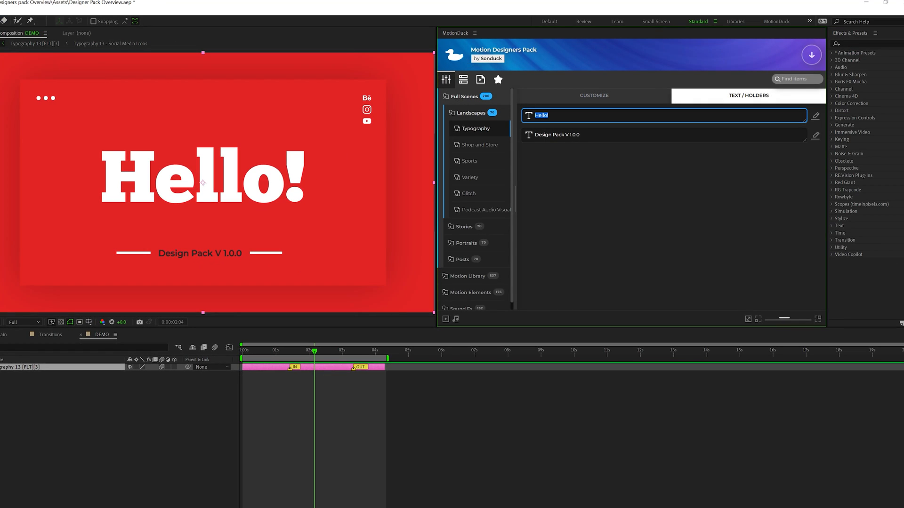
{"action": "type", "text": "Learn"}
{"action": "left_click", "coordinate": [663, 134]}
{"action": "type", "text": "Motion graphics"}
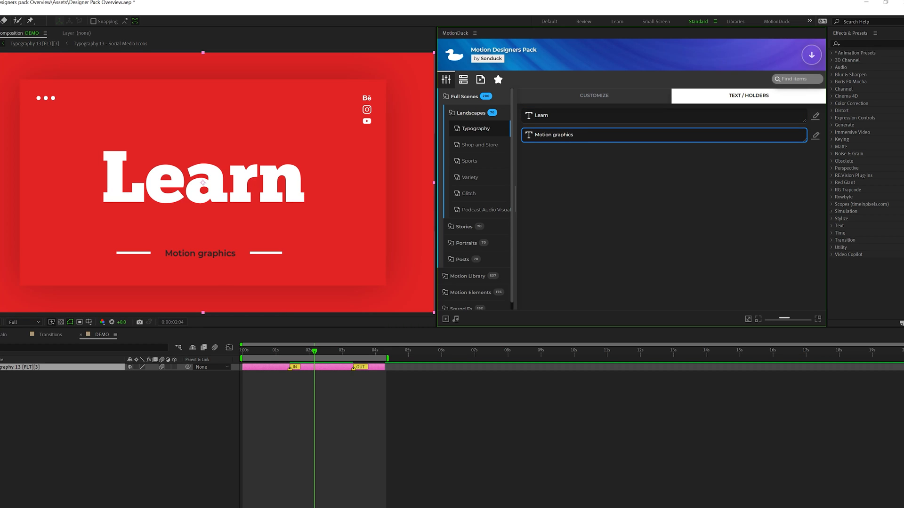
- Change the card's Background colour swatch from red to a deep blue
{"action": "left_click", "coordinate": [594, 95]}
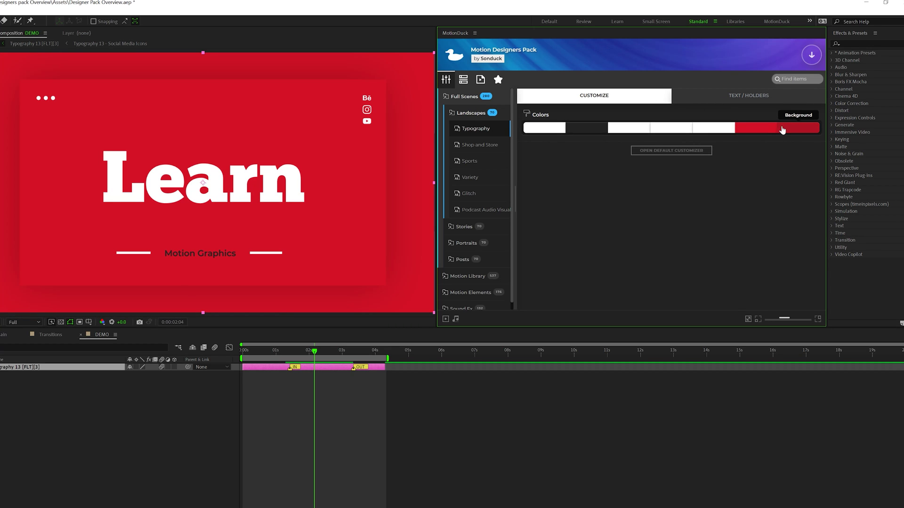
{"action": "left_click", "coordinate": [776, 128]}
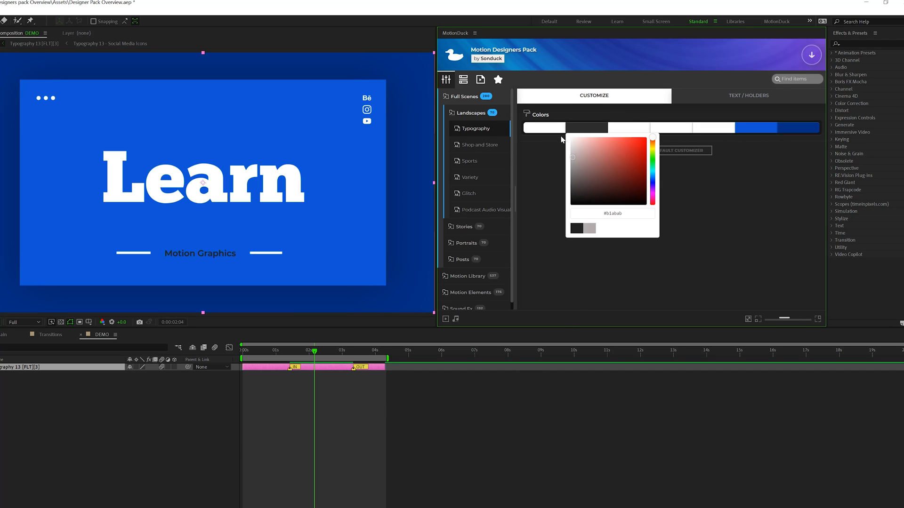
{"action": "left_click", "coordinate": [233, 323]}
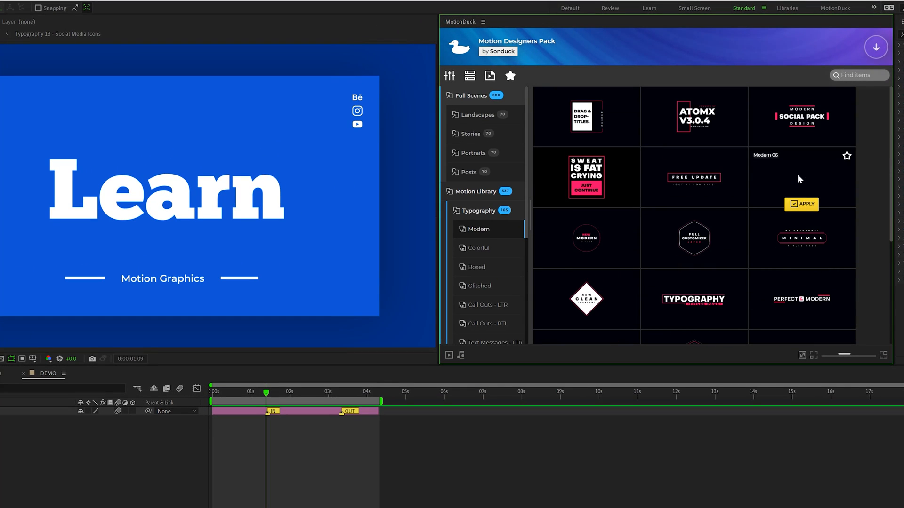
{"action": "mouse_move", "coordinate": [801, 191]}
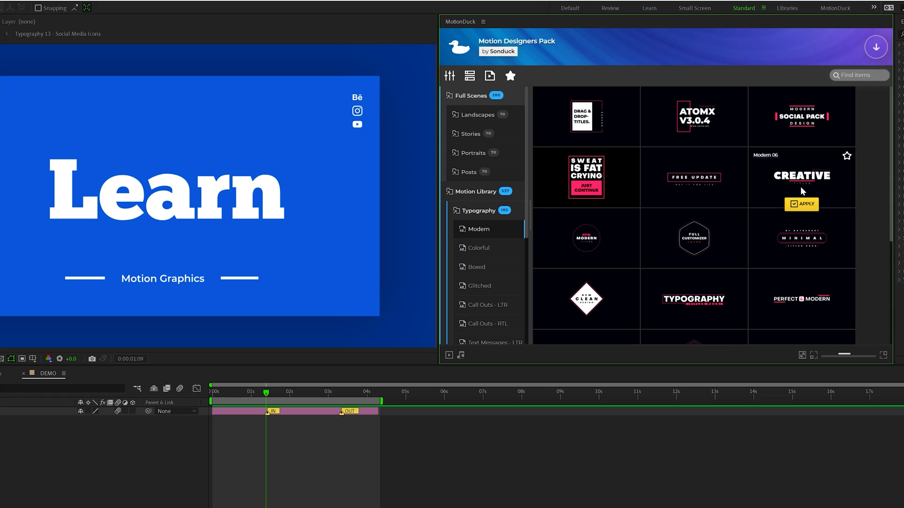
- Apply the Modern 06 'CREATIVE TITLES' typography preset as its own composition
{"action": "left_click", "coordinate": [801, 204]}
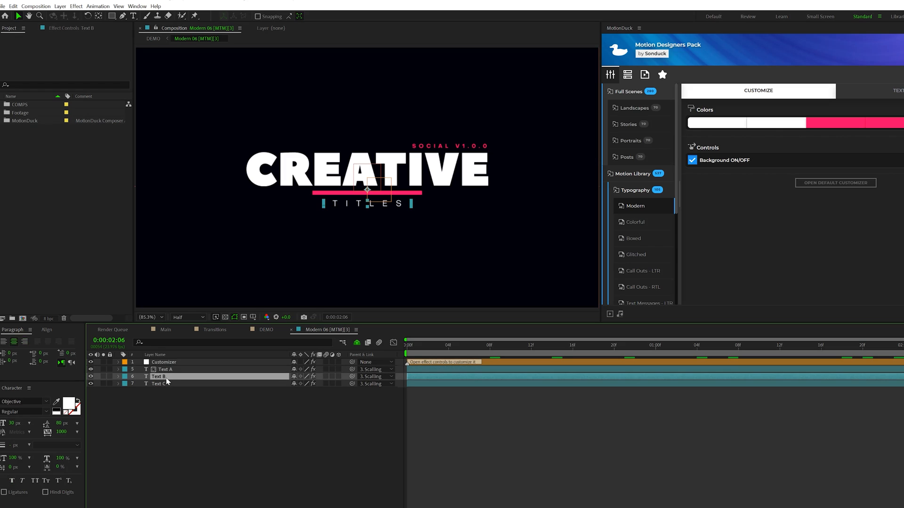
- Edit the Modern 06 title text to read 'SONDUCK TUTORIALS' via the Customizer
{"action": "left_click", "coordinate": [164, 361]}
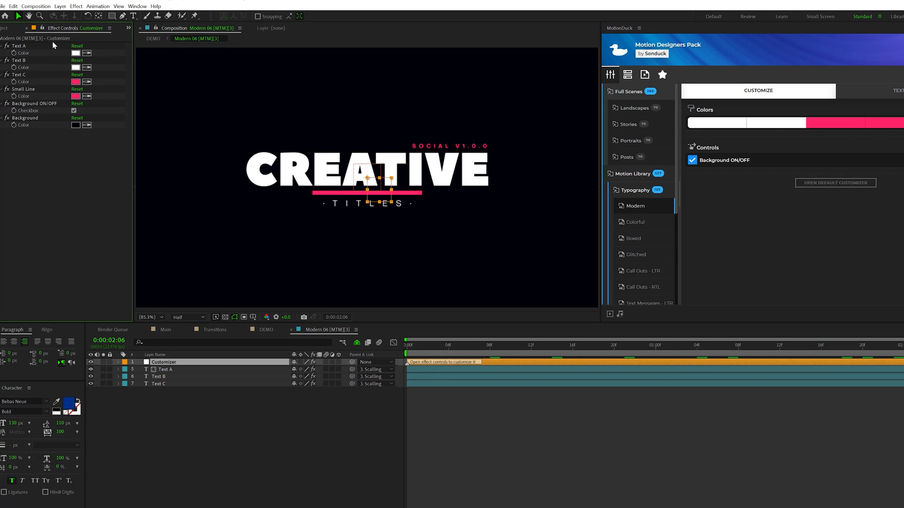
{"action": "mouse_move", "coordinate": [55, 143]}
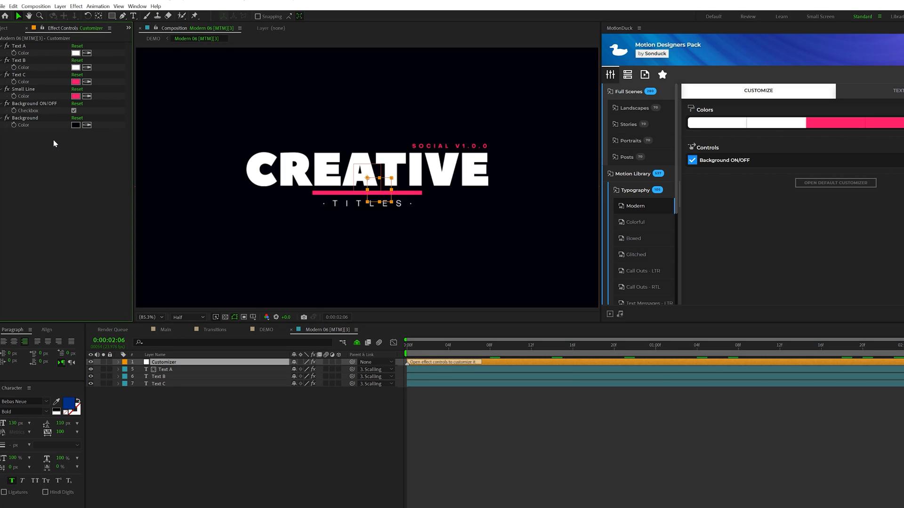
{"action": "left_click", "coordinate": [164, 369]}
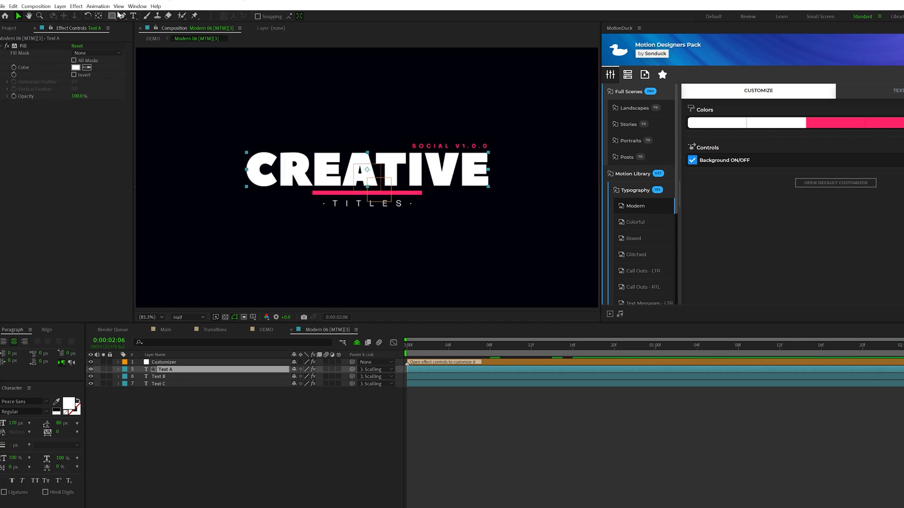
{"action": "left_click", "coordinate": [158, 383]}
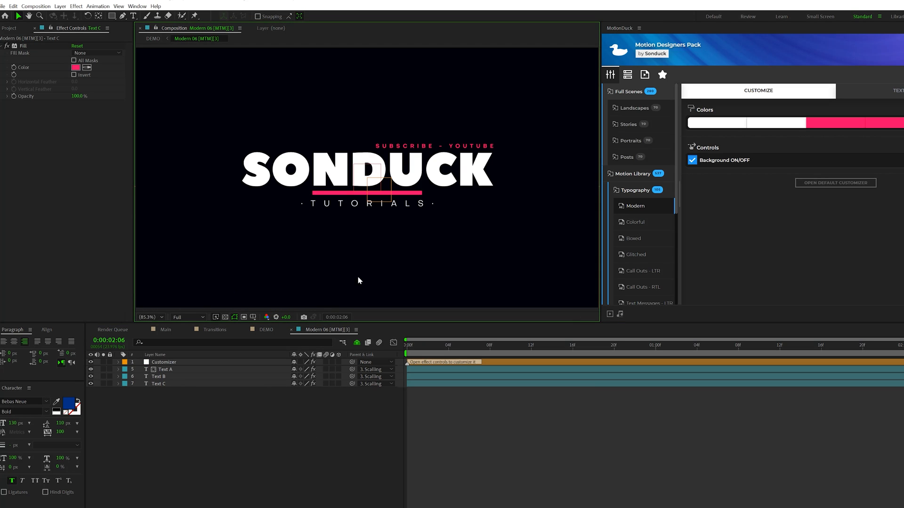
{"action": "left_click", "coordinate": [163, 361]}
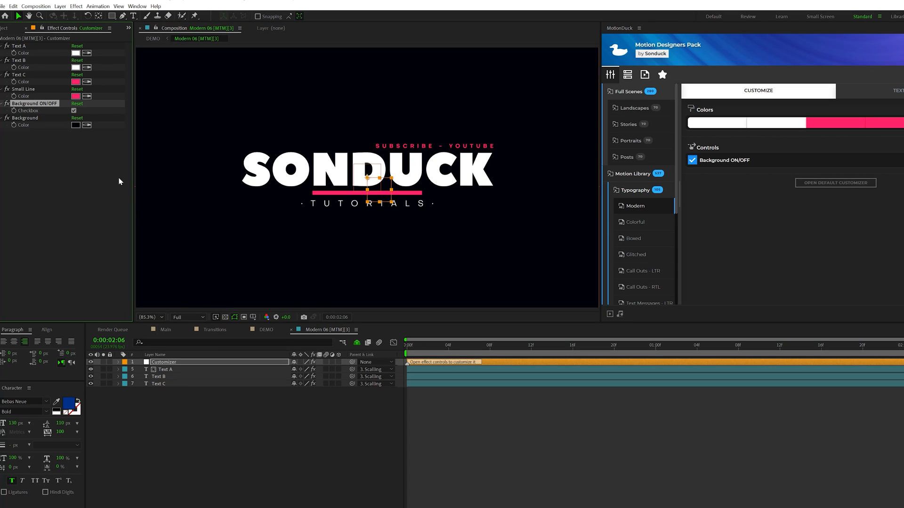
- Turn off the dark background and set the Small Line accent colour to cyan
{"action": "left_click", "coordinate": [73, 111]}
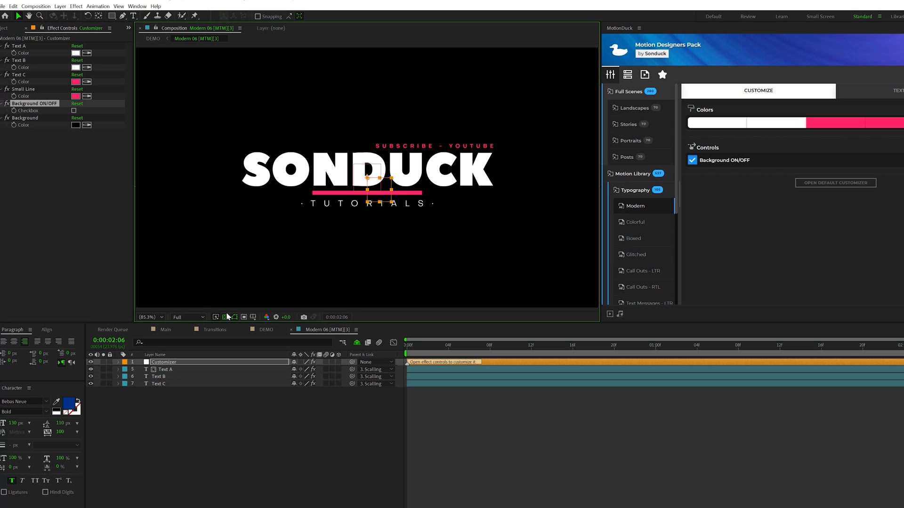
{"action": "left_click", "coordinate": [74, 111]}
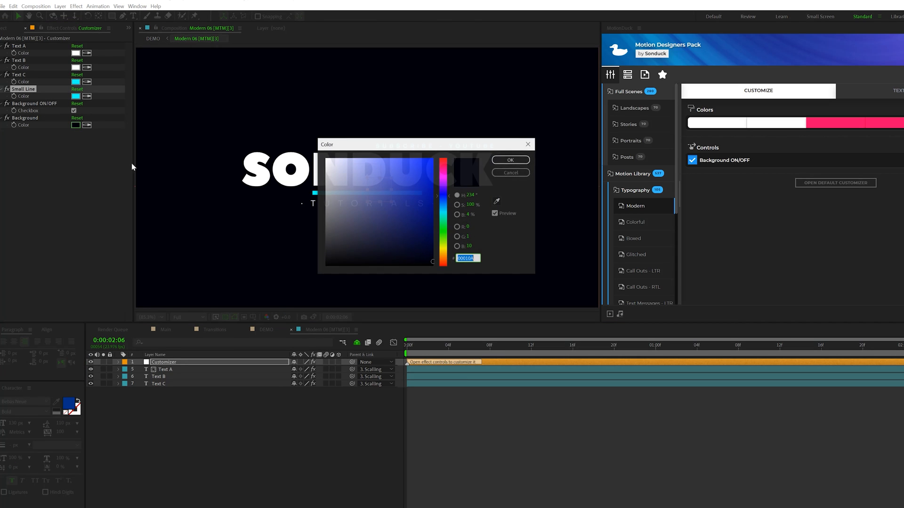
{"action": "left_click", "coordinate": [509, 160]}
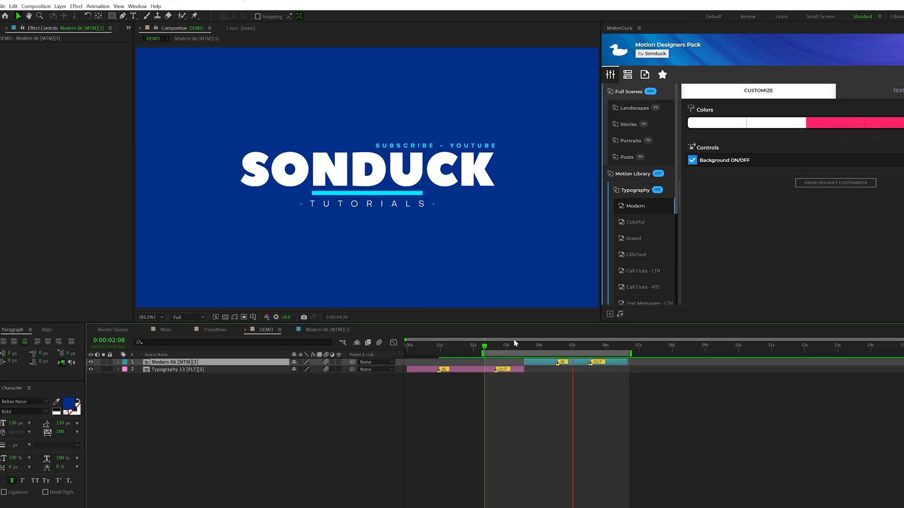
- Apply the Clean and Minimal 07 logo reveal to the DEMO composition
{"action": "left_click", "coordinate": [634, 139]}
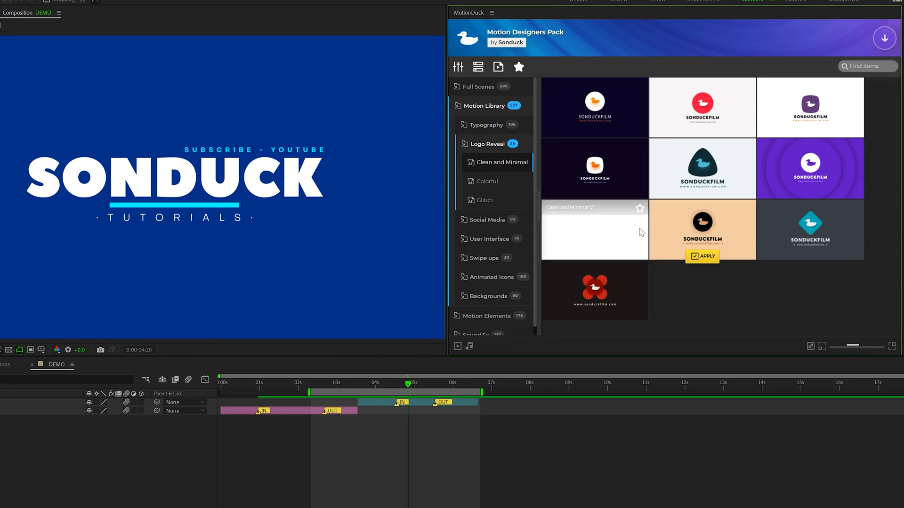
{"action": "mouse_move", "coordinate": [594, 232]}
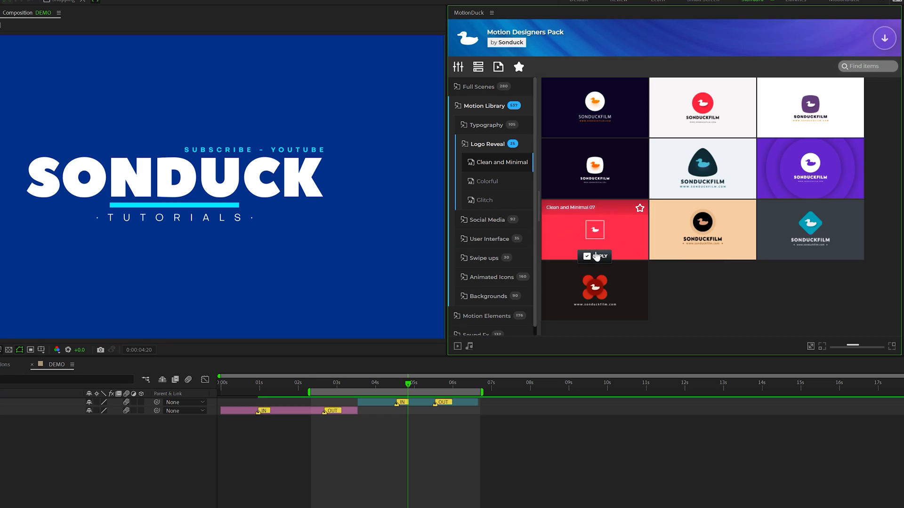
{"action": "left_click", "coordinate": [597, 256]}
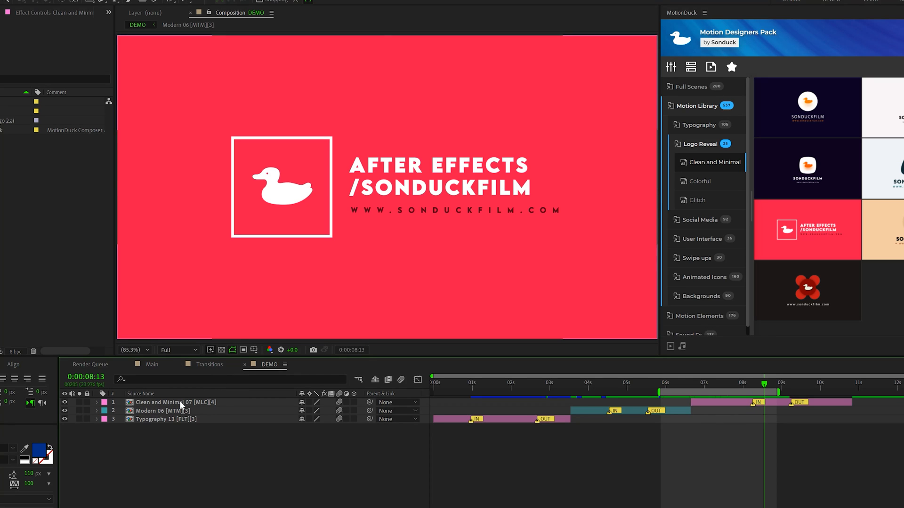
- Open the Clean and Minimal 07 comp and its [Replace Your Logo] placeholder for editing
{"action": "double_click", "coordinate": [177, 402]}
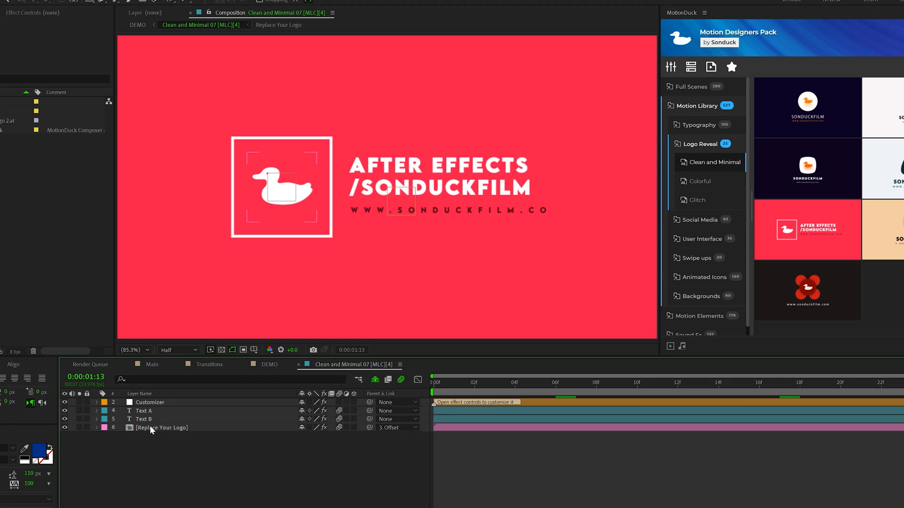
{"action": "double_click", "coordinate": [165, 427]}
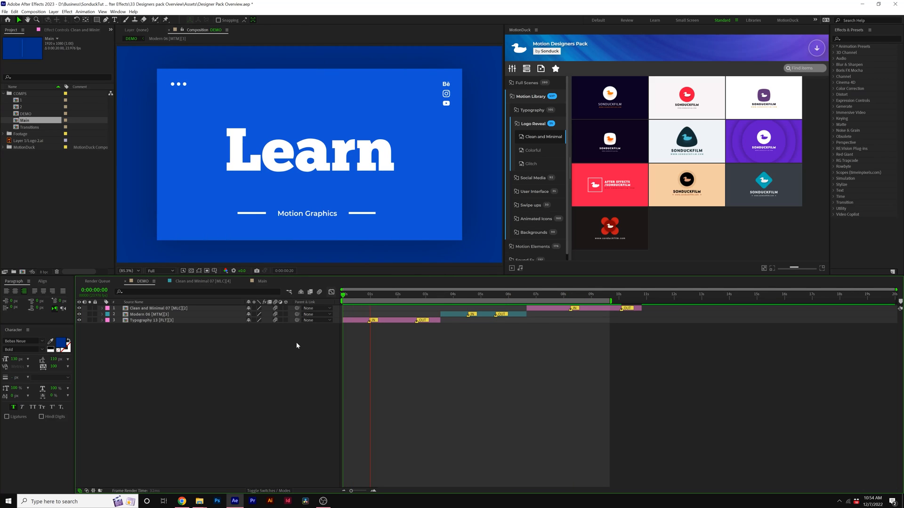
- Play the finished DEMO animation, then switch to the Premiere Pro project
{"action": "left_click", "coordinate": [427, 293]}
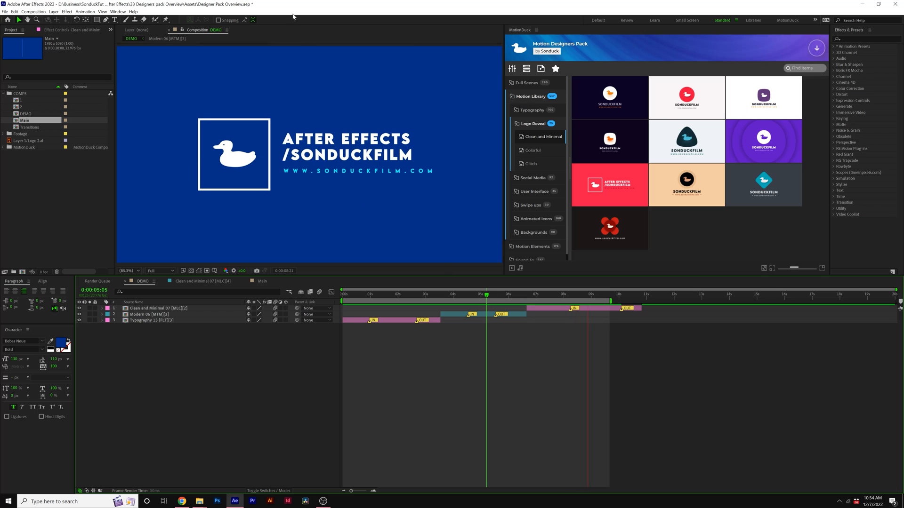
{"action": "left_click", "coordinate": [252, 501]}
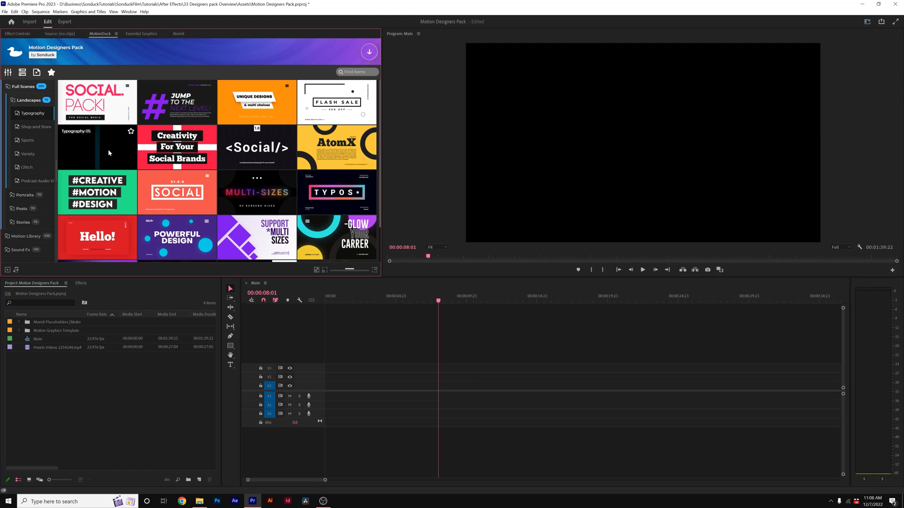
{"action": "mouse_move", "coordinate": [39, 162]}
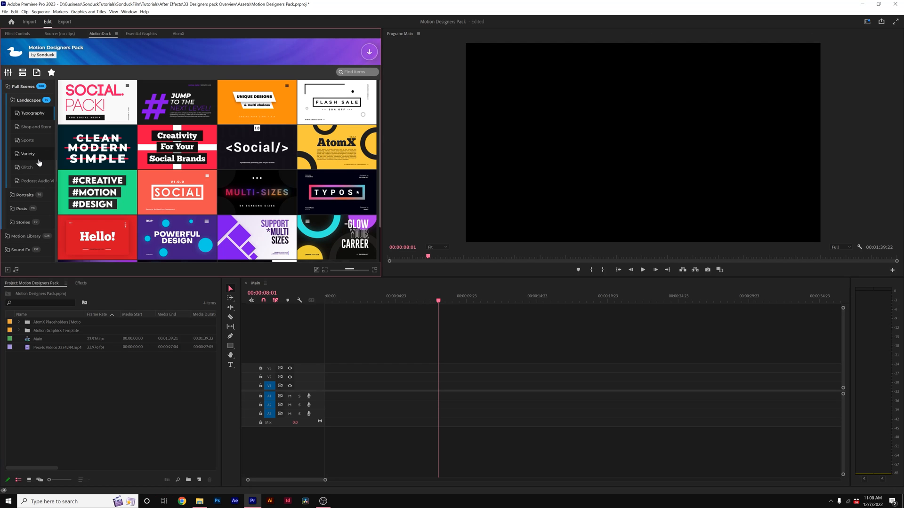
{"action": "mouse_move", "coordinate": [28, 140]}
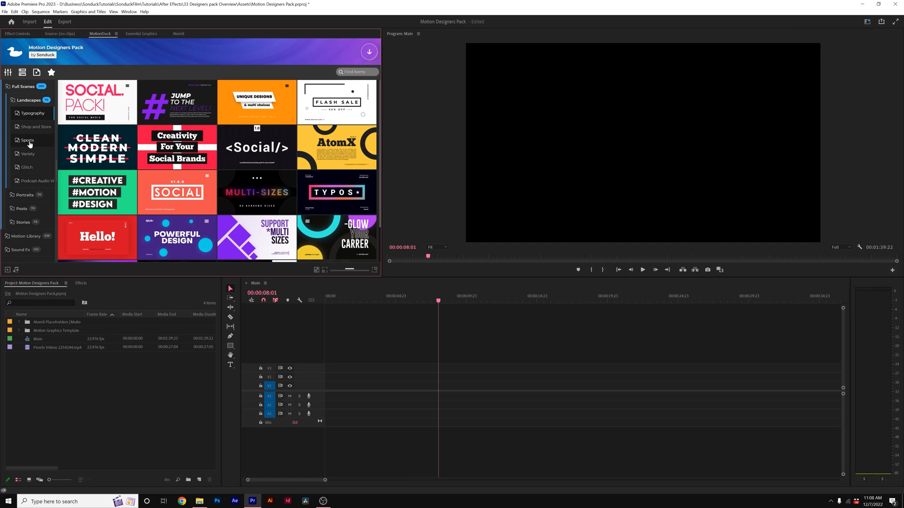
- Browse the Sports landscape templates for the Main sequence clip
{"action": "left_click", "coordinate": [27, 141]}
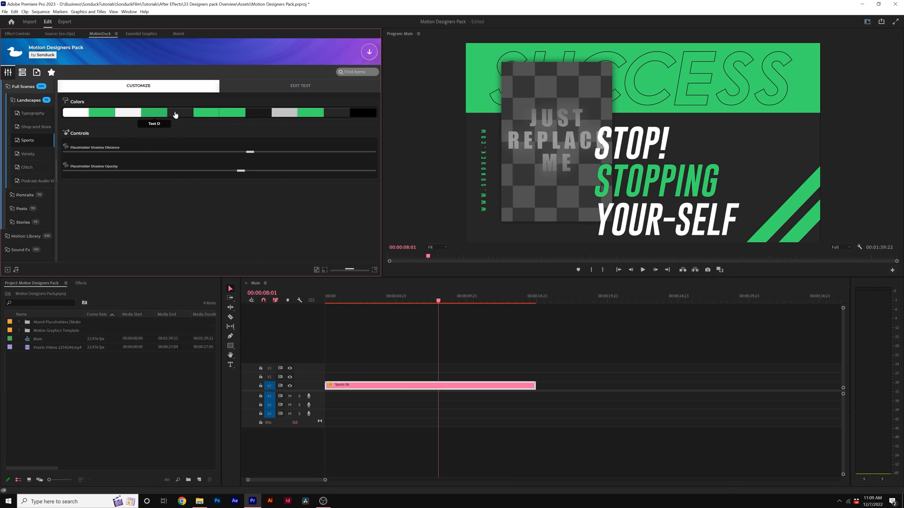
- Review the Sports 08 template's Edit Text and Customize views, then reveal its full Edit property list
{"action": "left_click", "coordinate": [300, 85]}
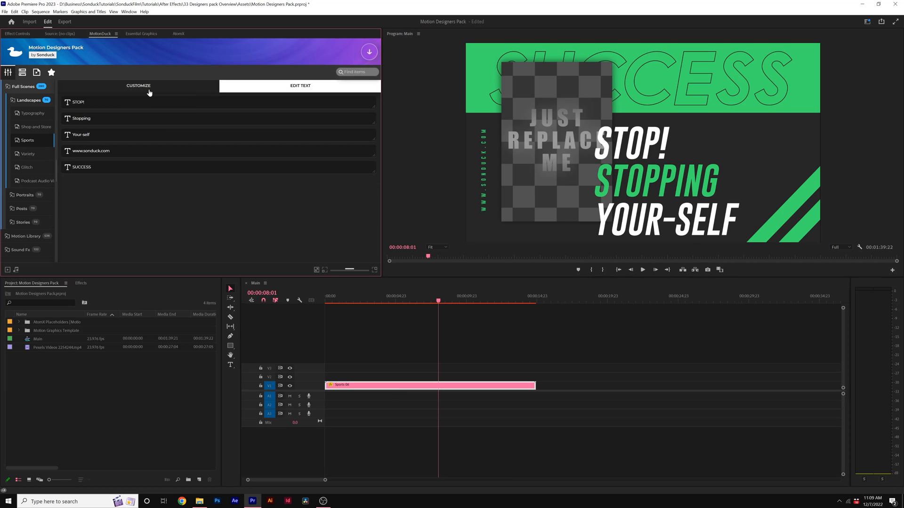
{"action": "left_click", "coordinate": [138, 86]}
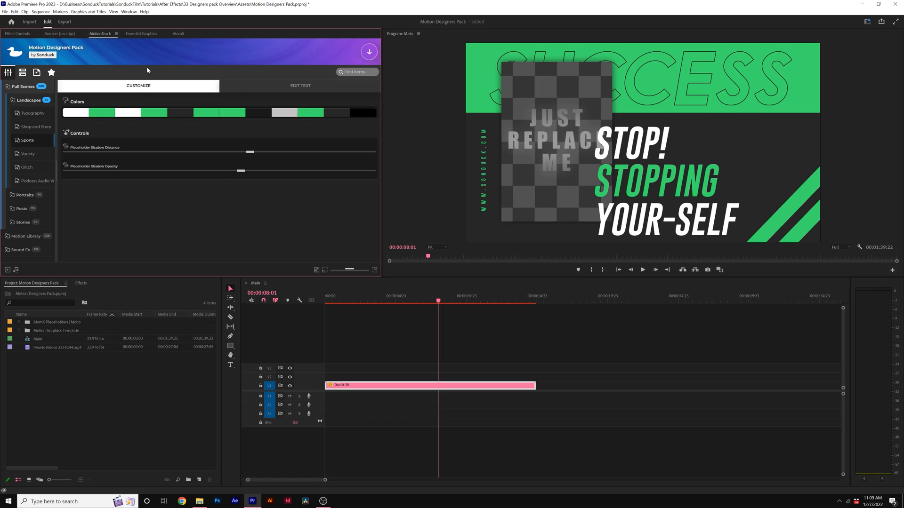
{"action": "mouse_move", "coordinate": [526, 148]}
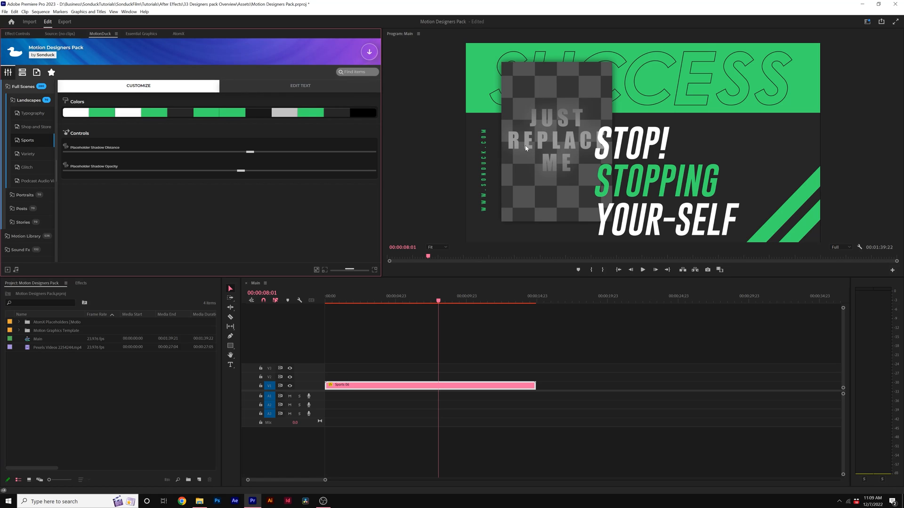
{"action": "mouse_move", "coordinate": [141, 35]}
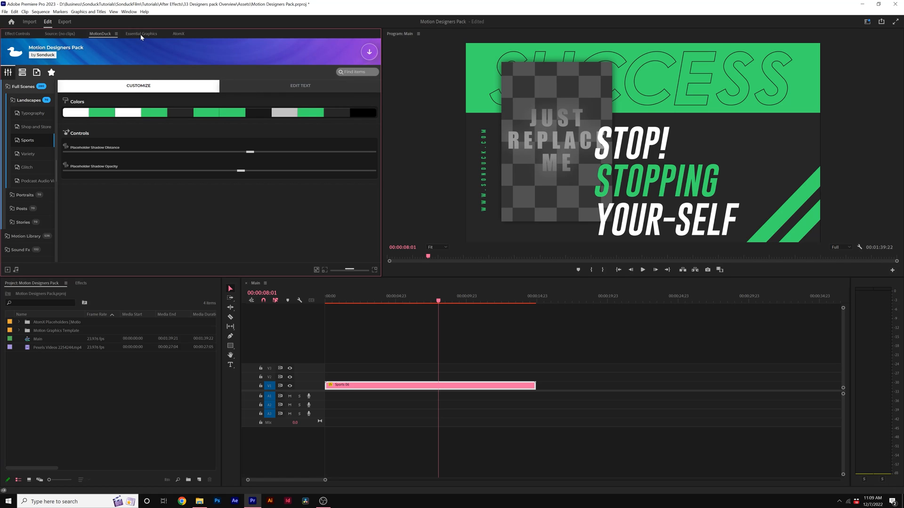
{"action": "left_click", "coordinate": [129, 12]}
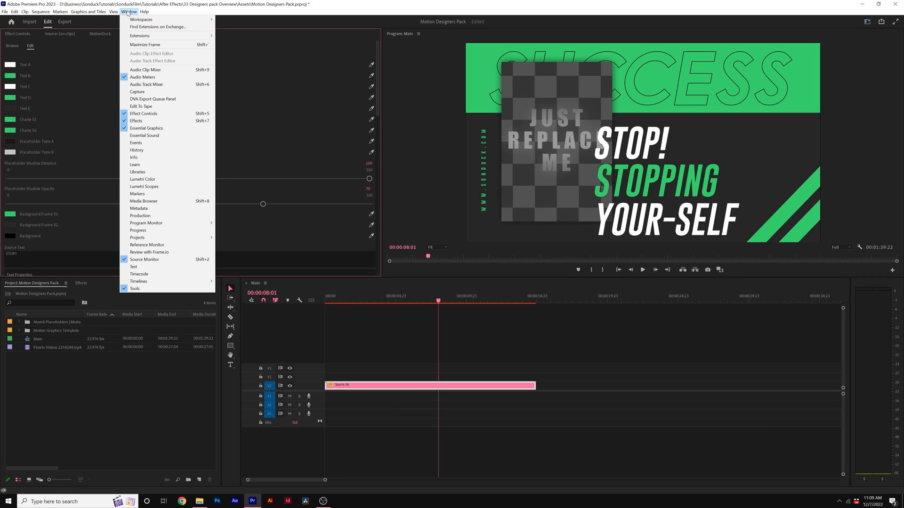
- Scroll the Sports 08 properties down to the SUCCESS text and the placeholder image's replace option
{"action": "left_click", "coordinate": [147, 128]}
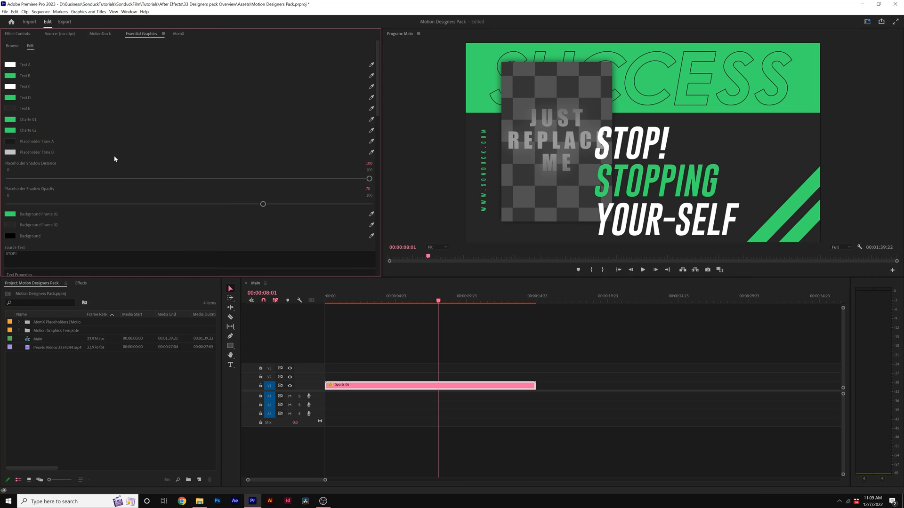
{"action": "scroll", "scroll_direction": "down", "scroll_amount": 3}
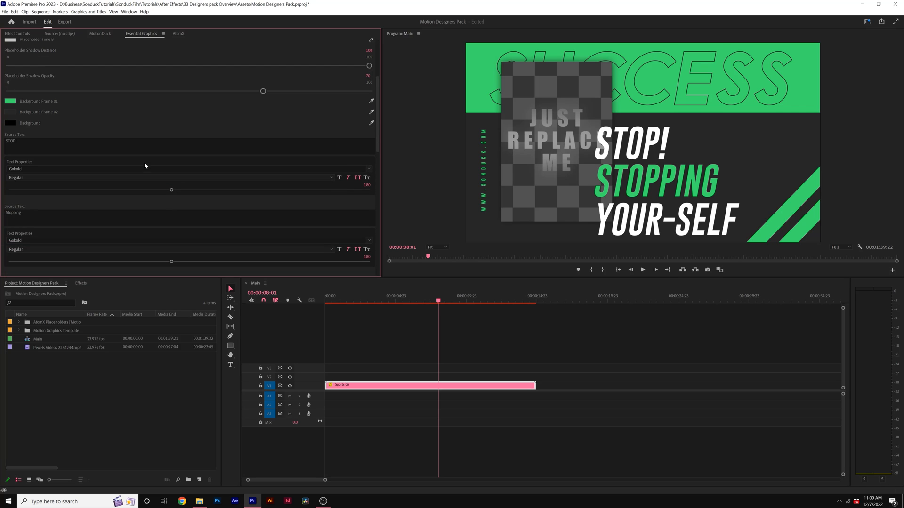
{"action": "scroll", "scroll_direction": "down", "scroll_amount": 3}
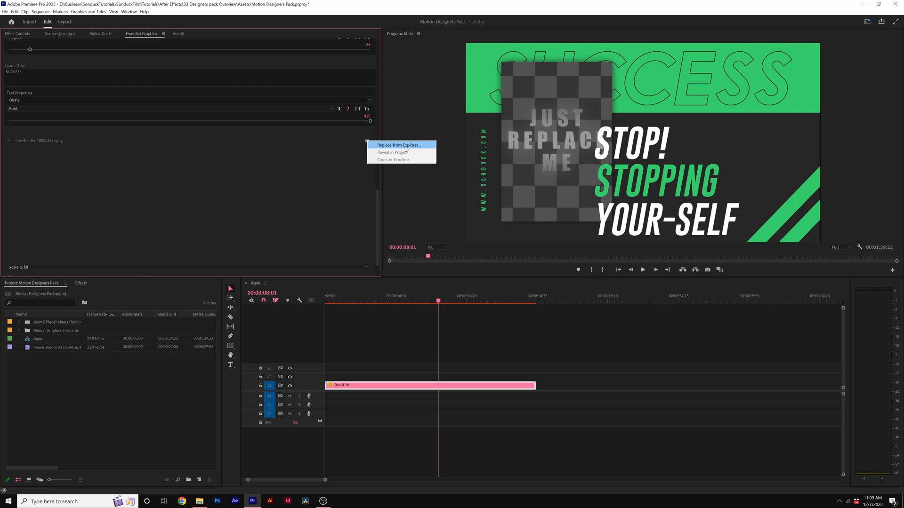
{"action": "mouse_move", "coordinate": [400, 145]}
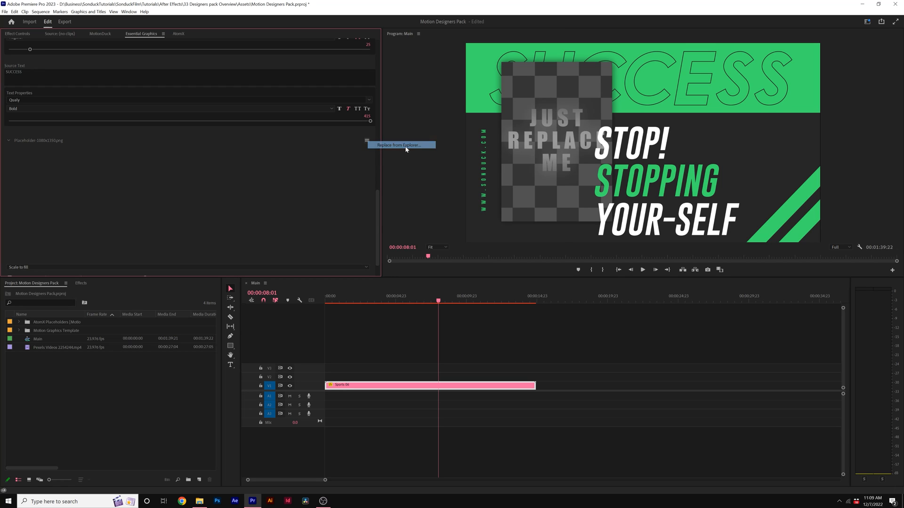
- Replace the placeholder with the pexels portrait JPG of a bearded man, then return to the MotionDuck library
{"action": "left_click", "coordinate": [400, 145]}
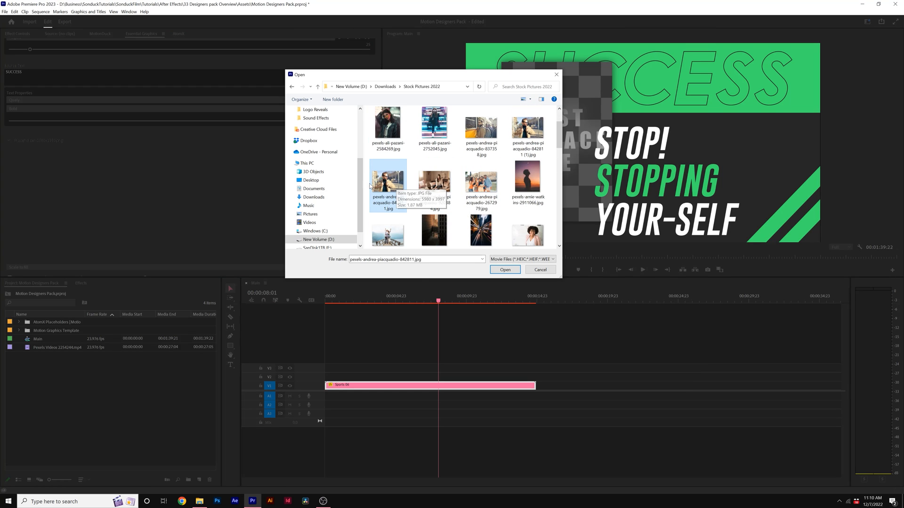
{"action": "left_click", "coordinate": [504, 269]}
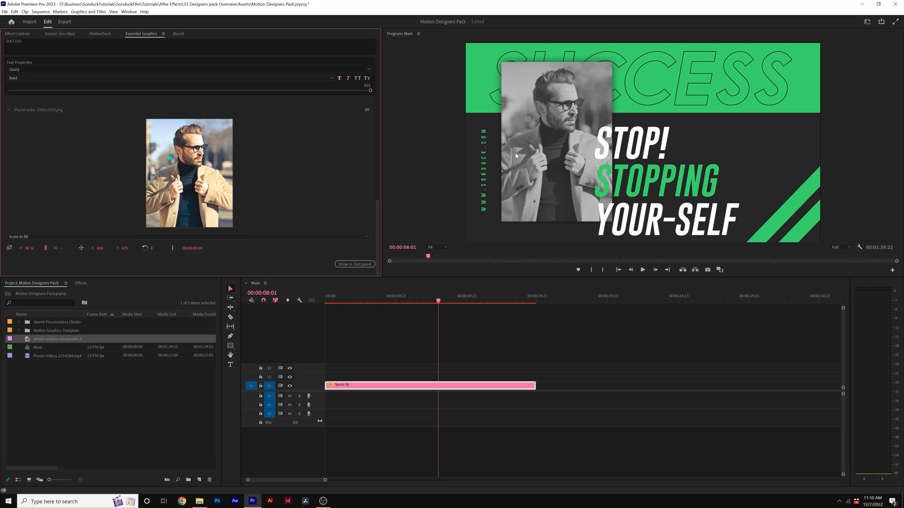
{"action": "scroll", "scroll_direction": "up", "scroll_amount": 3}
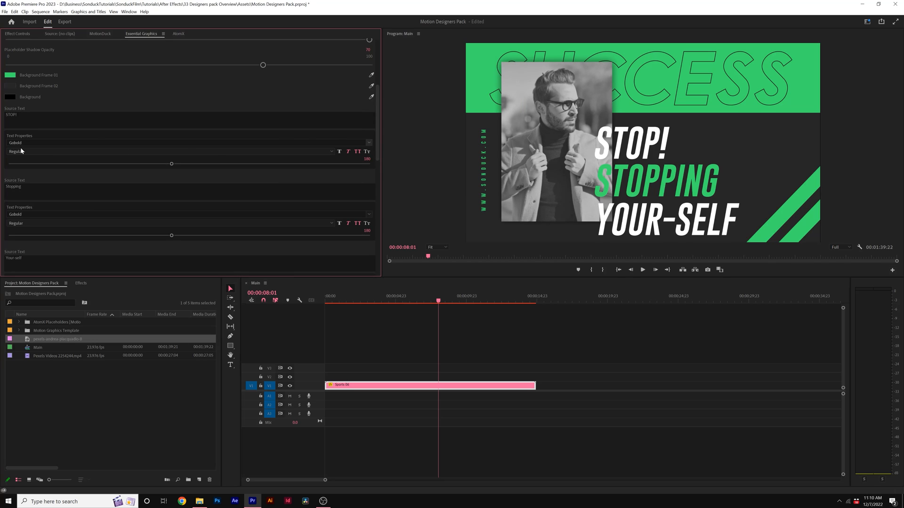
{"action": "mouse_move", "coordinate": [137, 150]}
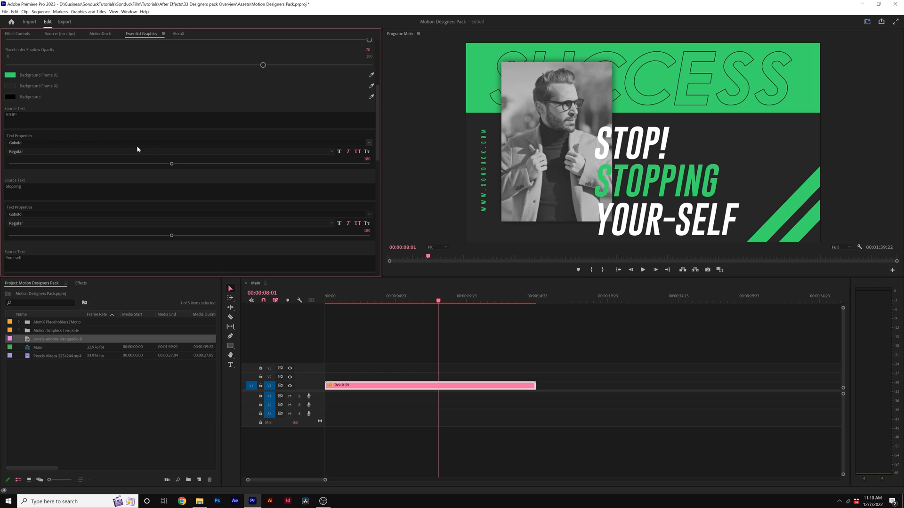
{"action": "left_click", "coordinate": [100, 34]}
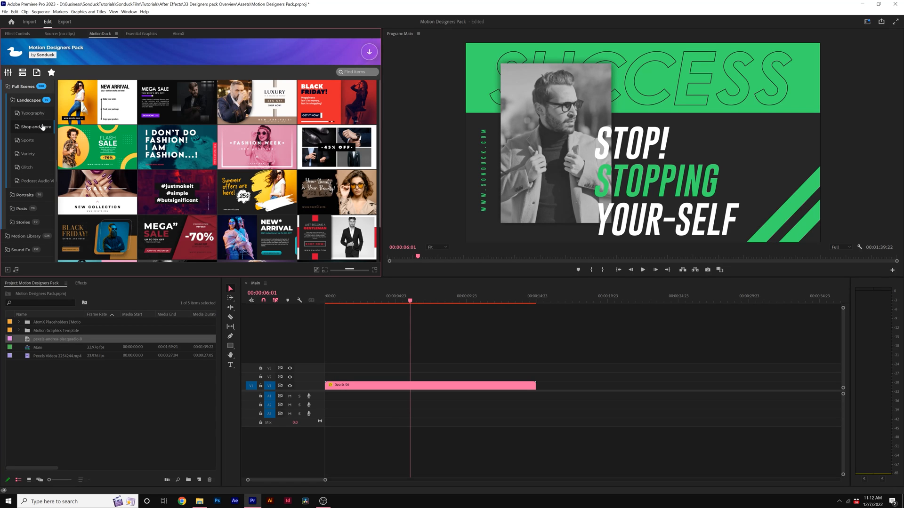
- Add a whoosh from Sound Fx under the Sports 08 clip, then browse Motion Library Typography
{"action": "left_click", "coordinate": [26, 140]}
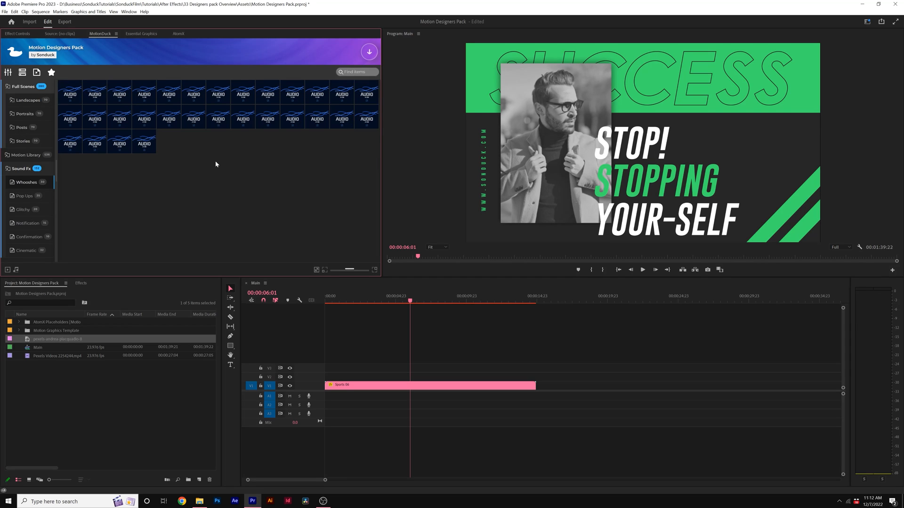
{"action": "mouse_move", "coordinate": [108, 196]}
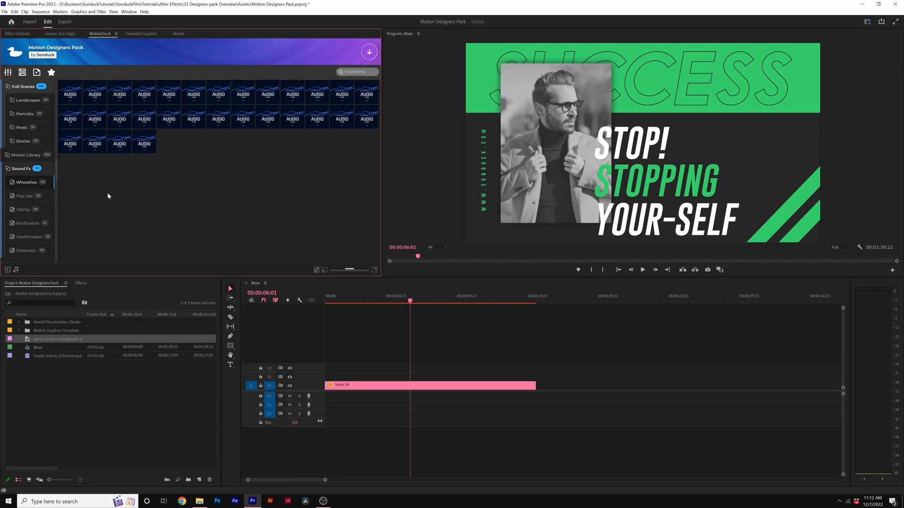
{"action": "mouse_move", "coordinate": [87, 196]}
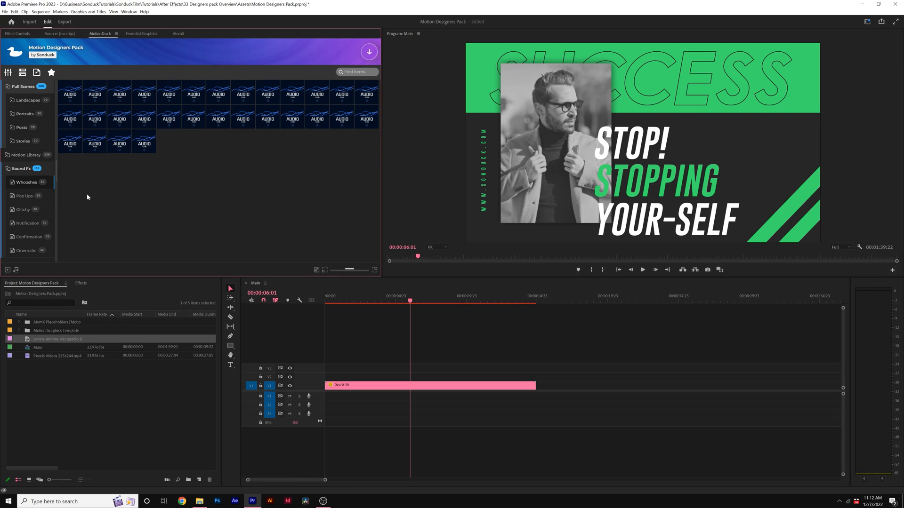
{"action": "mouse_move", "coordinate": [147, 222]}
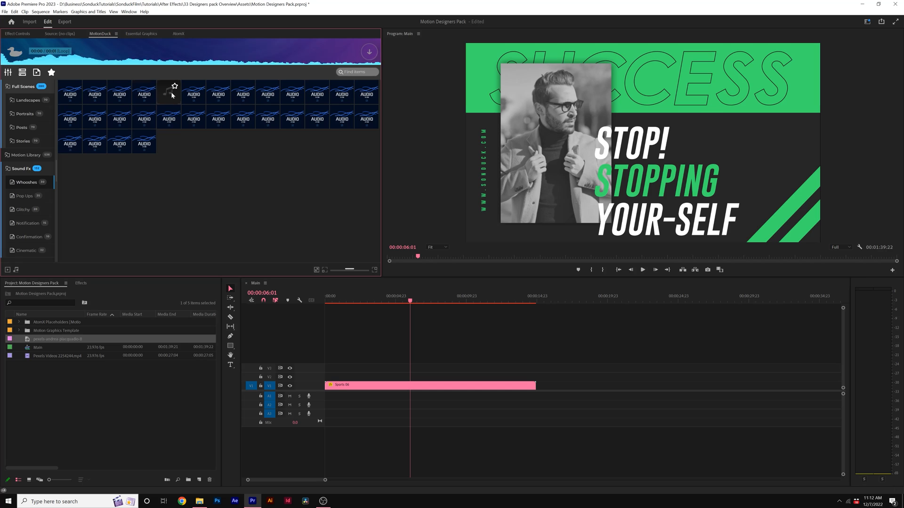
{"action": "left_click", "coordinate": [23, 195]}
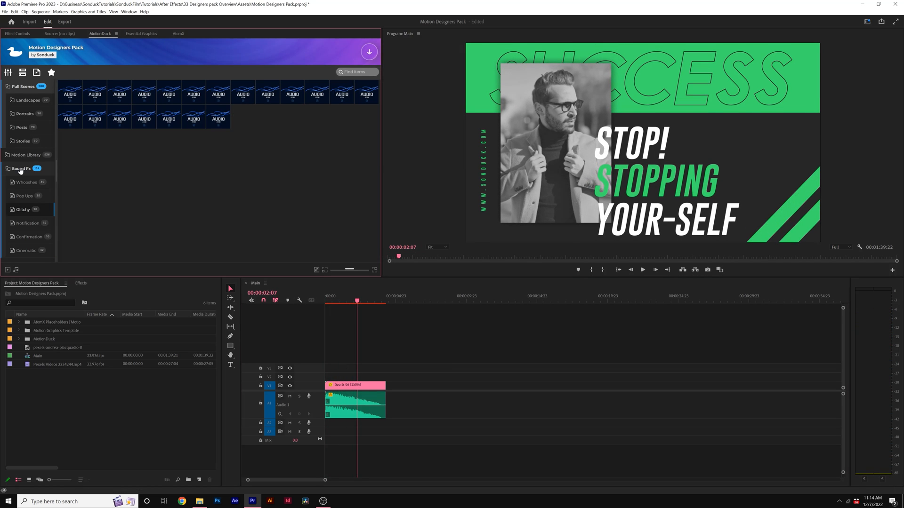
{"action": "left_click", "coordinate": [21, 168]}
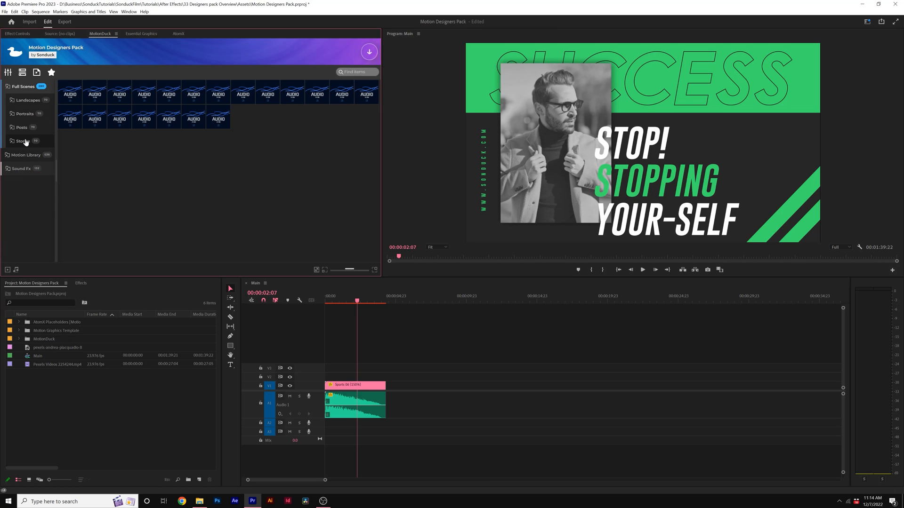
{"action": "left_click", "coordinate": [24, 154]}
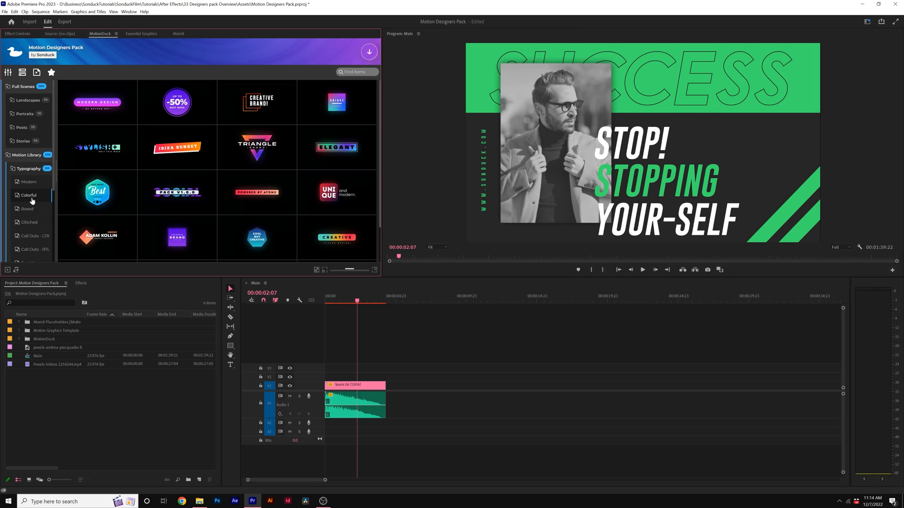